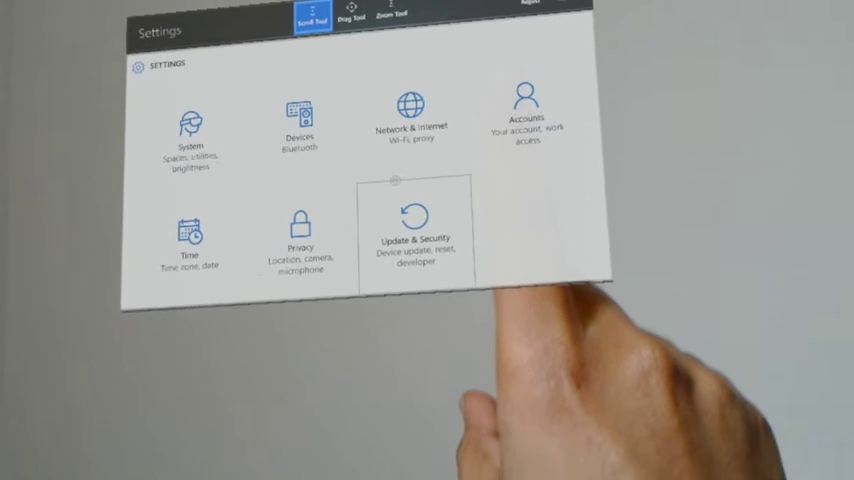
Step: Open Update & Security to reach For developers, enabling Developer mode and Device Portal
click(413, 230)
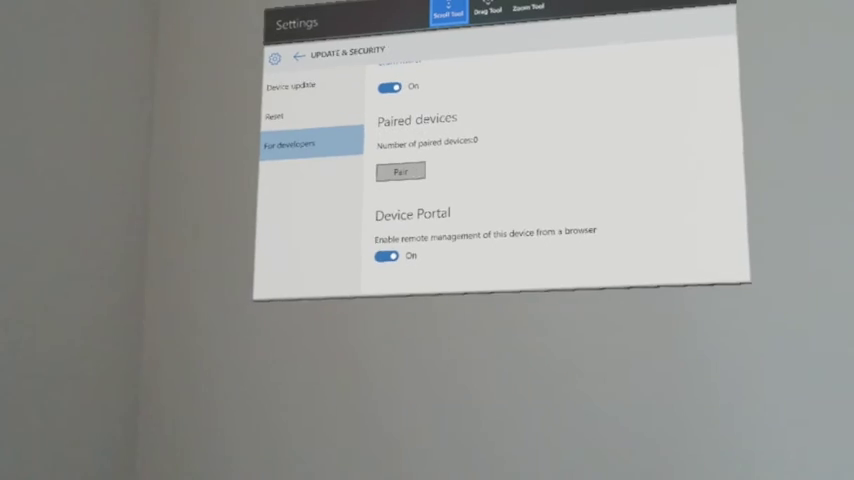
Step: Return to the Settings home and open the Network & Internet Wi-Fi page
click(396, 171)
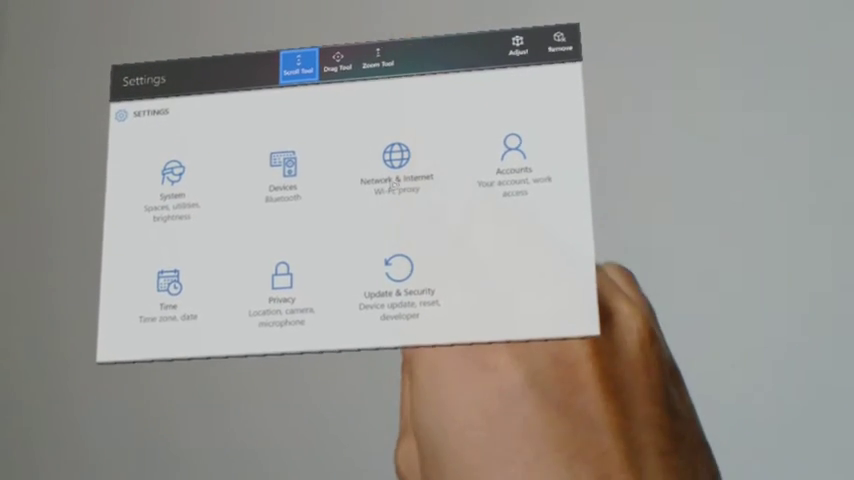
click(392, 155)
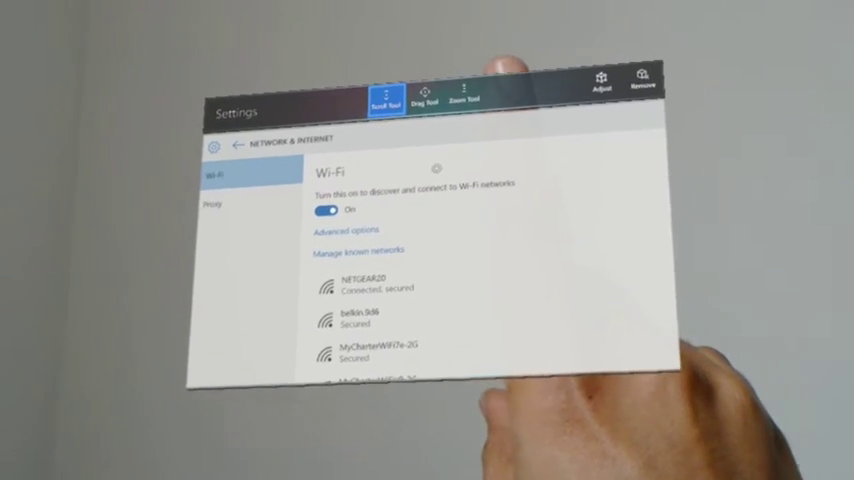